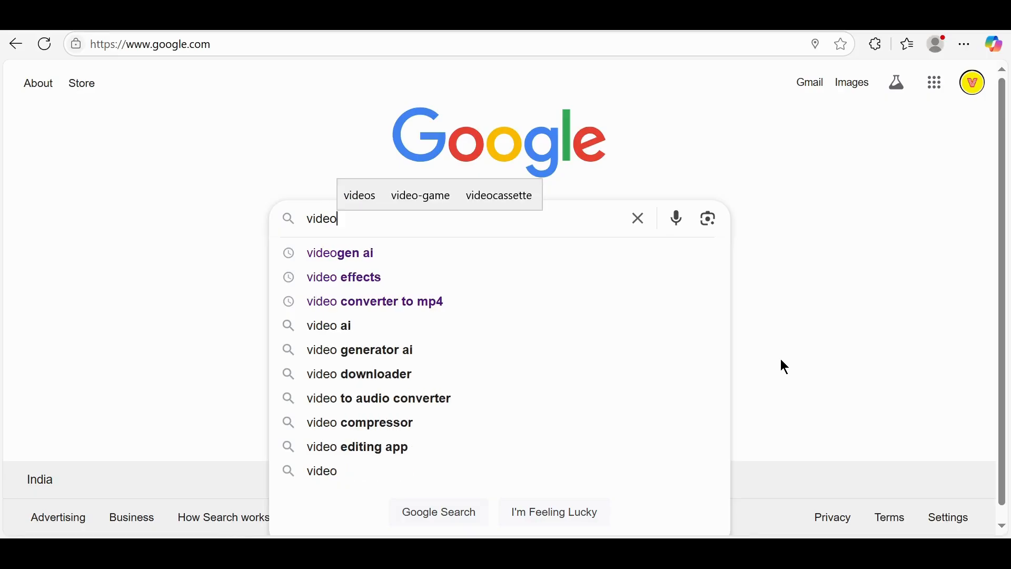
# - Search Google for 'videogen ai' and follow the VideoGen result to its homepage
pyautogui.click(340, 252)
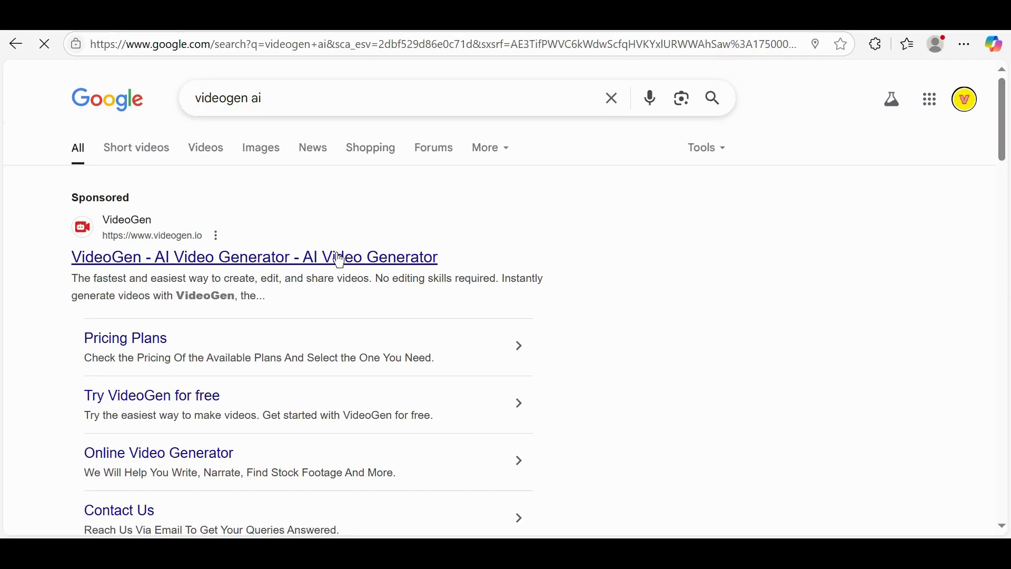
pyautogui.click(254, 256)
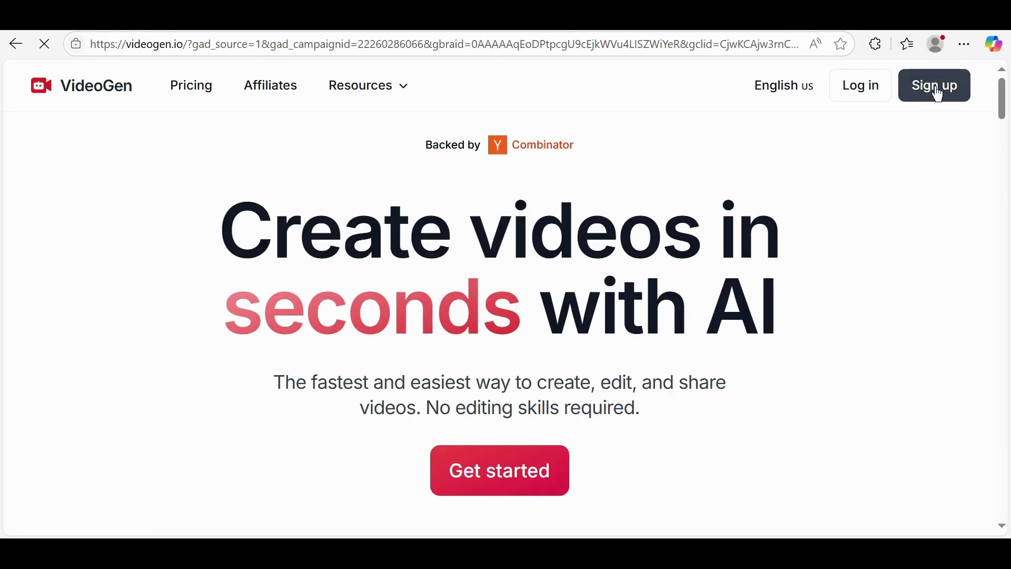
pyautogui.moveTo(860, 84)
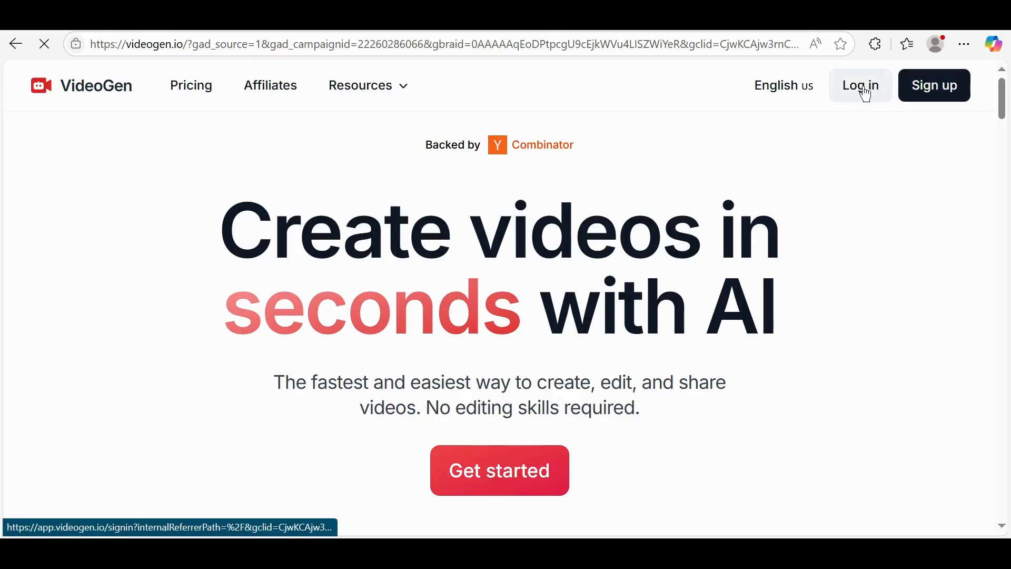
# - Log in to VideoGen with 'Continue with Google' and land on the Home dashboard
pyautogui.click(859, 85)
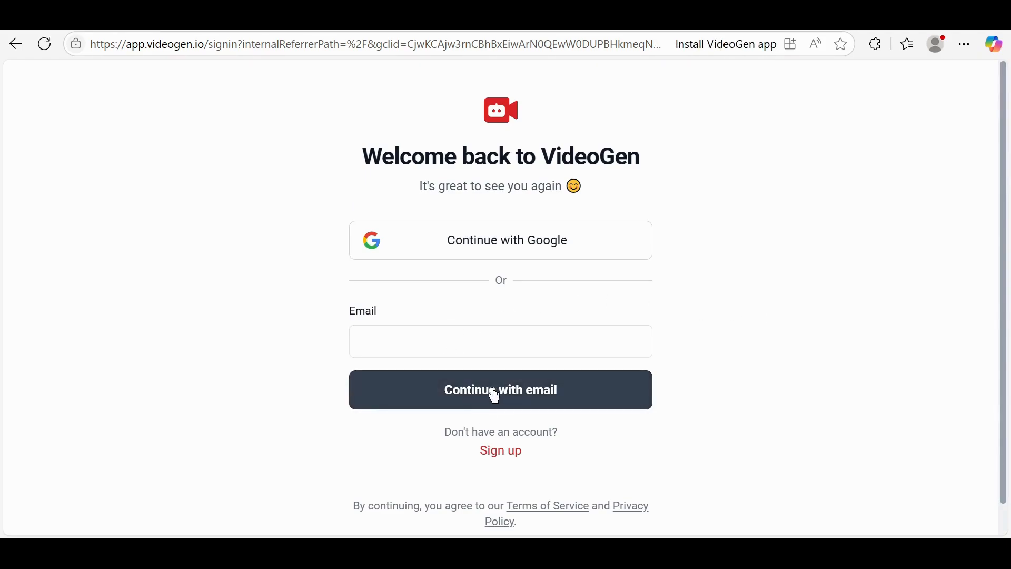
pyautogui.moveTo(503, 248)
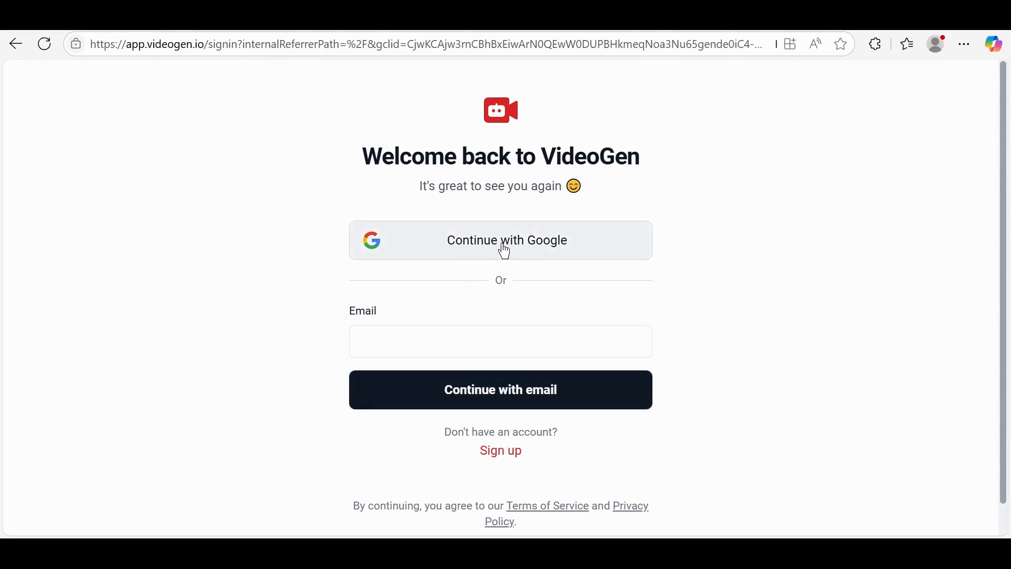
pyautogui.click(501, 240)
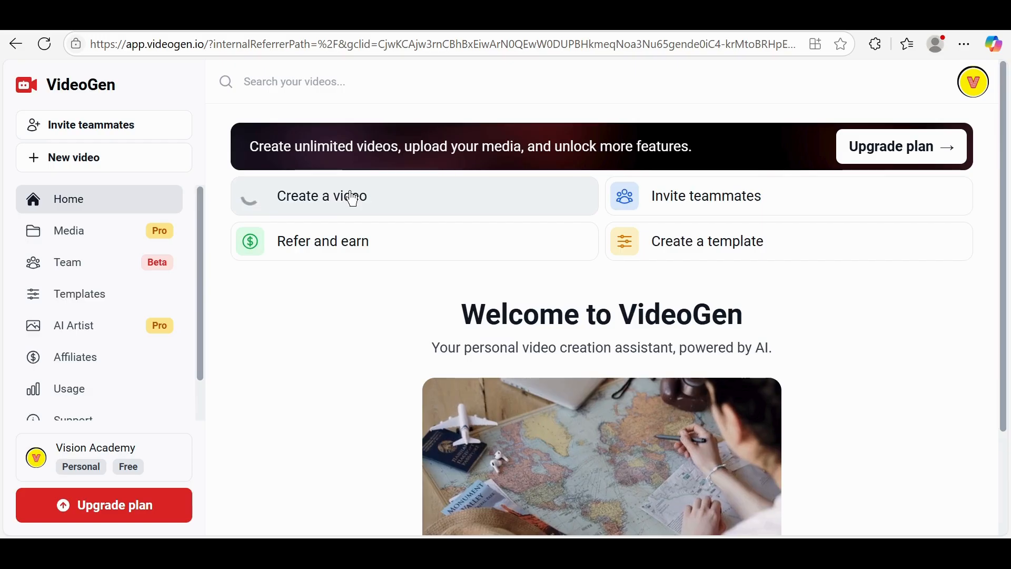
# - Create a new video with Standard stock media and Landscape (16:9) aspect ratio
pyautogui.click(321, 195)
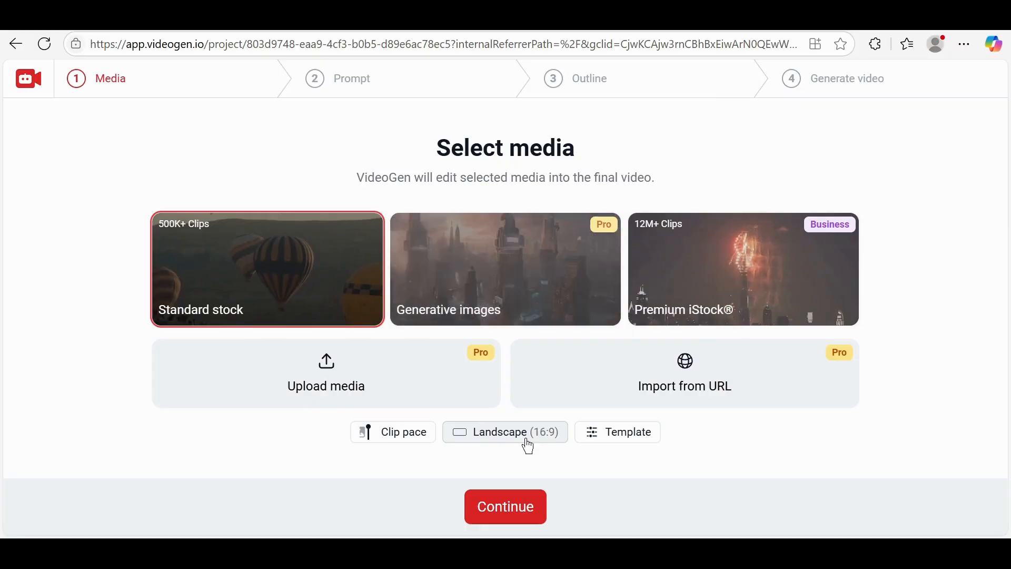
pyautogui.click(505, 431)
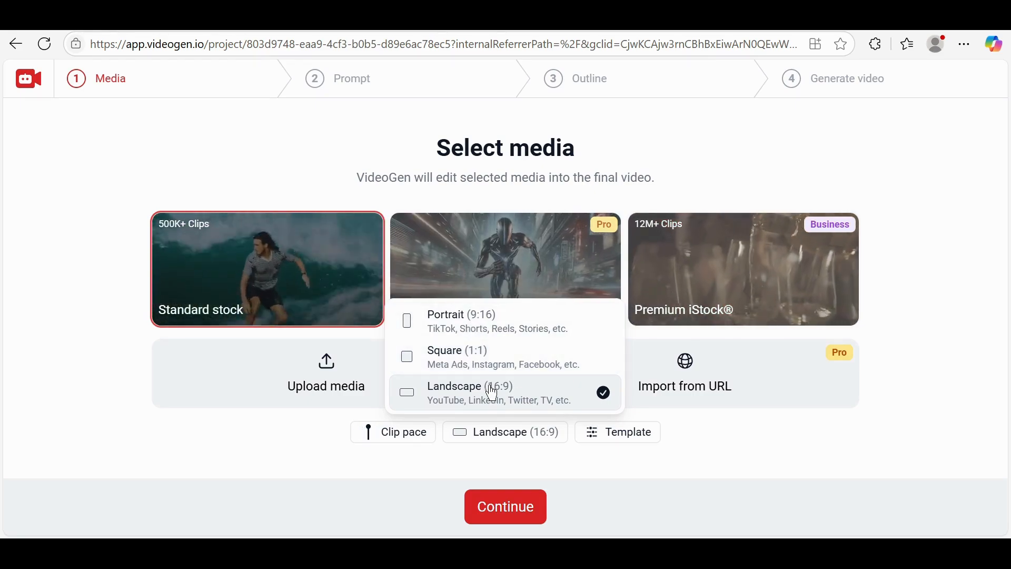
pyautogui.click(469, 392)
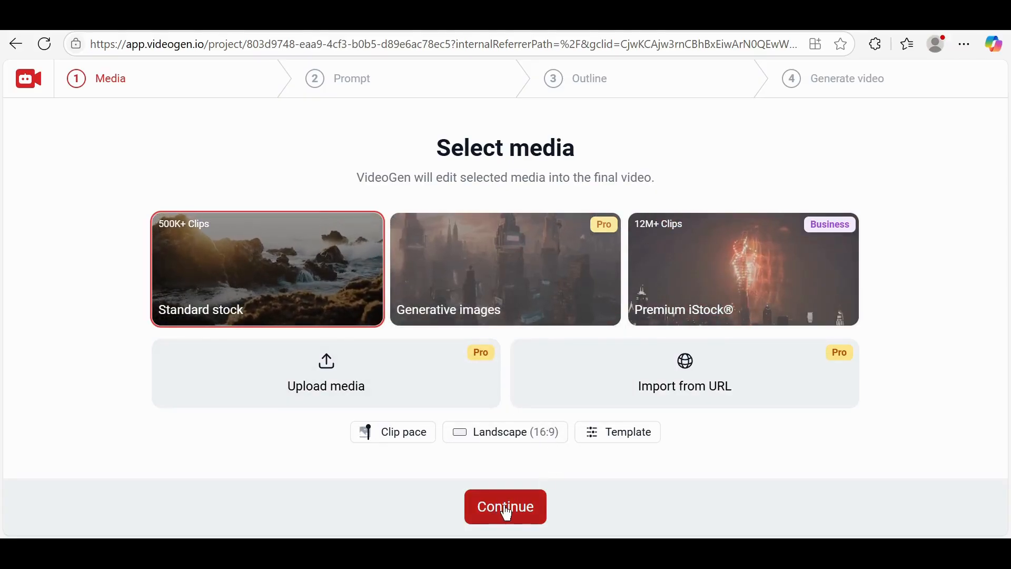
# - Submit the 'Employee Onboarding' prompt suggestion to generate the narration outline
pyautogui.click(505, 506)
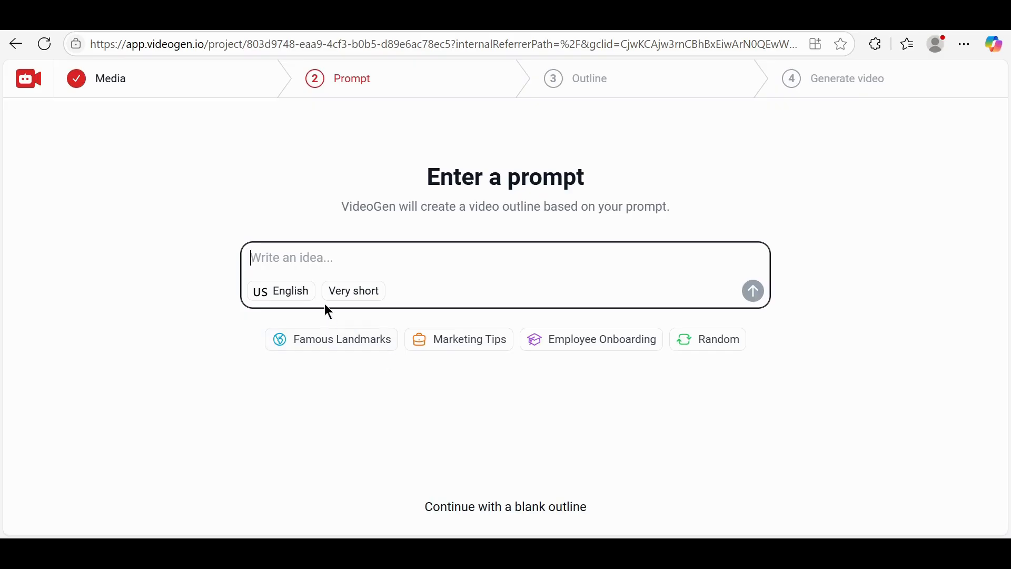
pyautogui.moveTo(562, 316)
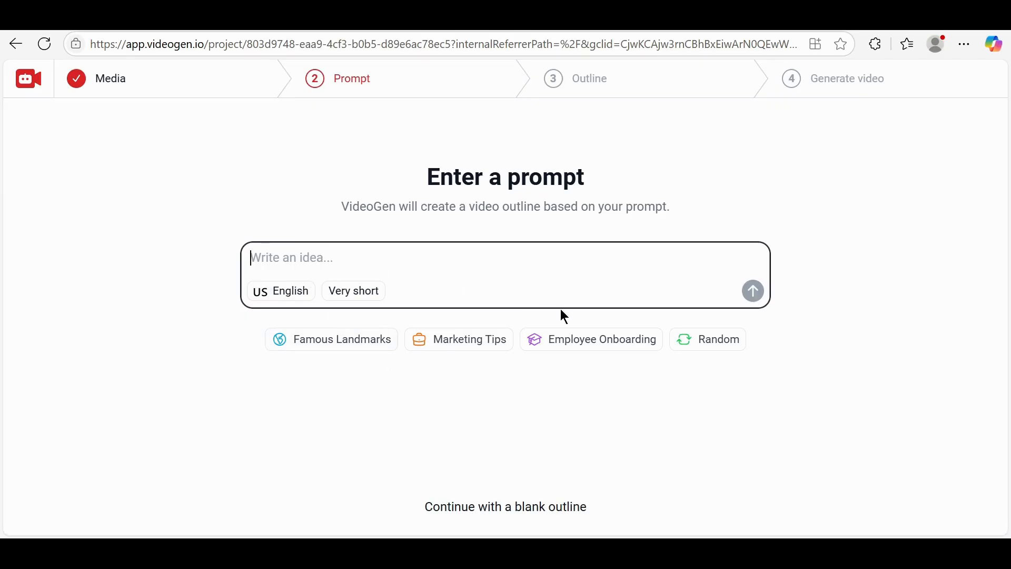
pyautogui.click(707, 339)
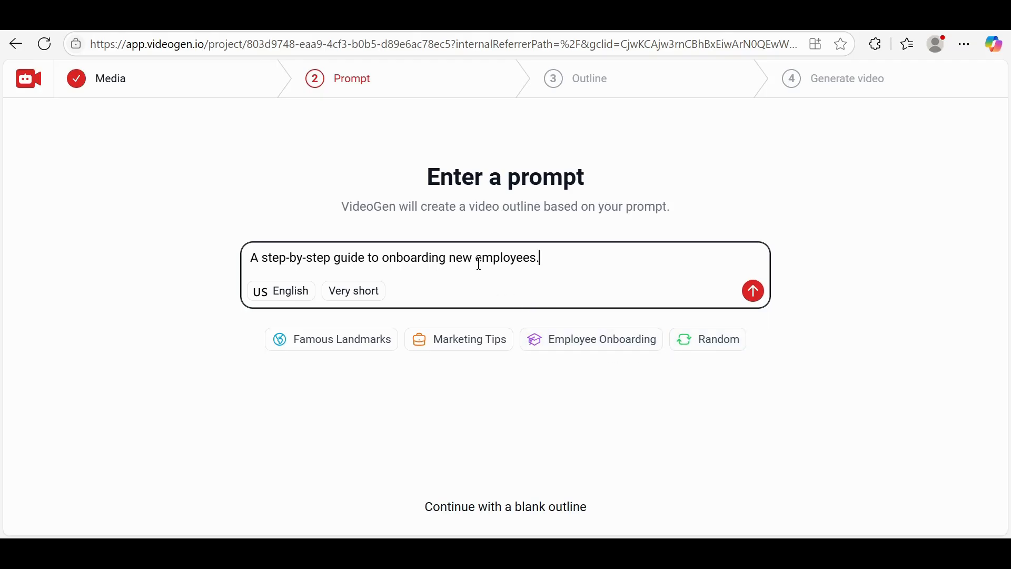
pyautogui.moveTo(739, 298)
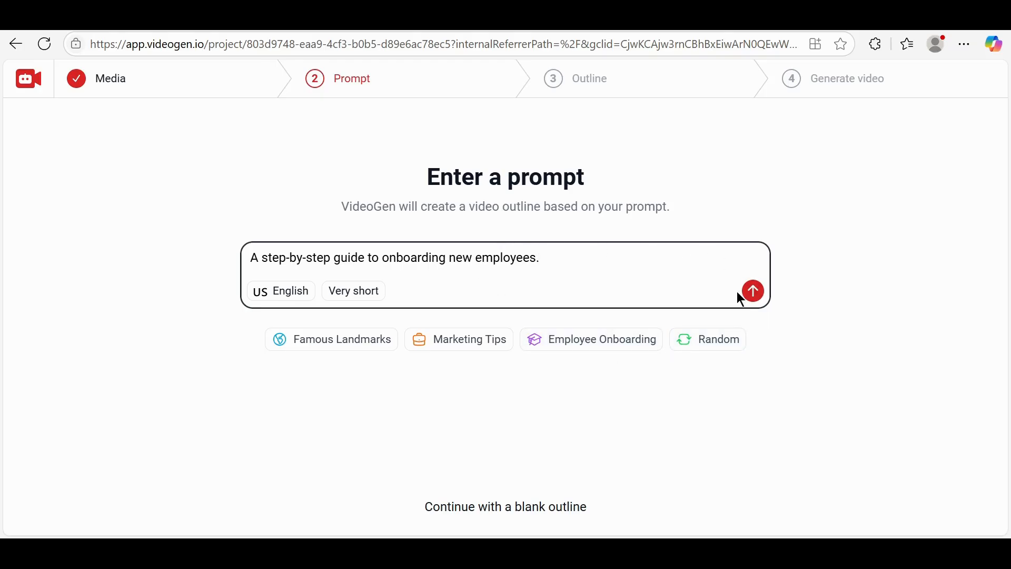
pyautogui.click(752, 291)
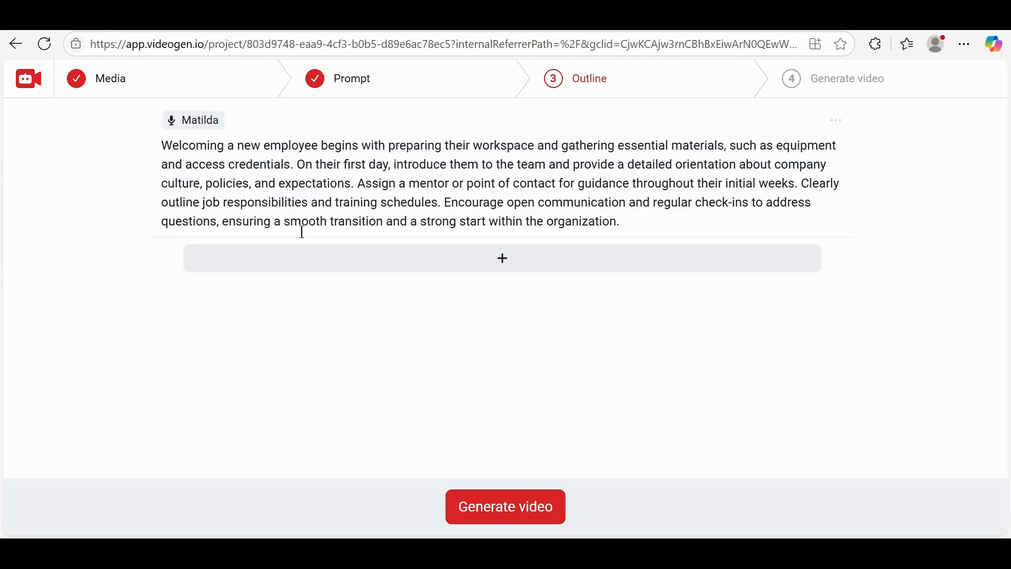
pyautogui.moveTo(206, 126)
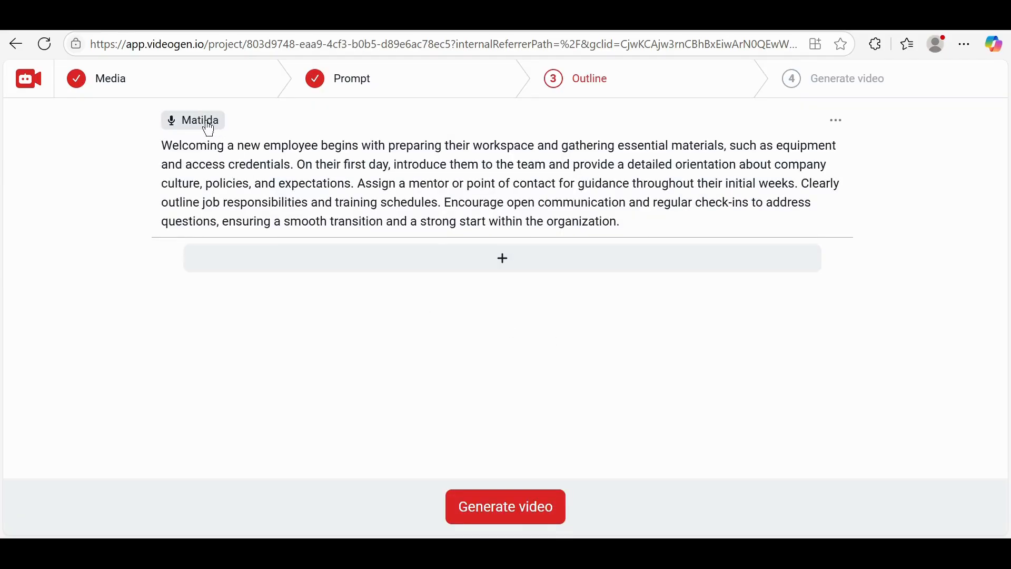
pyautogui.click(193, 120)
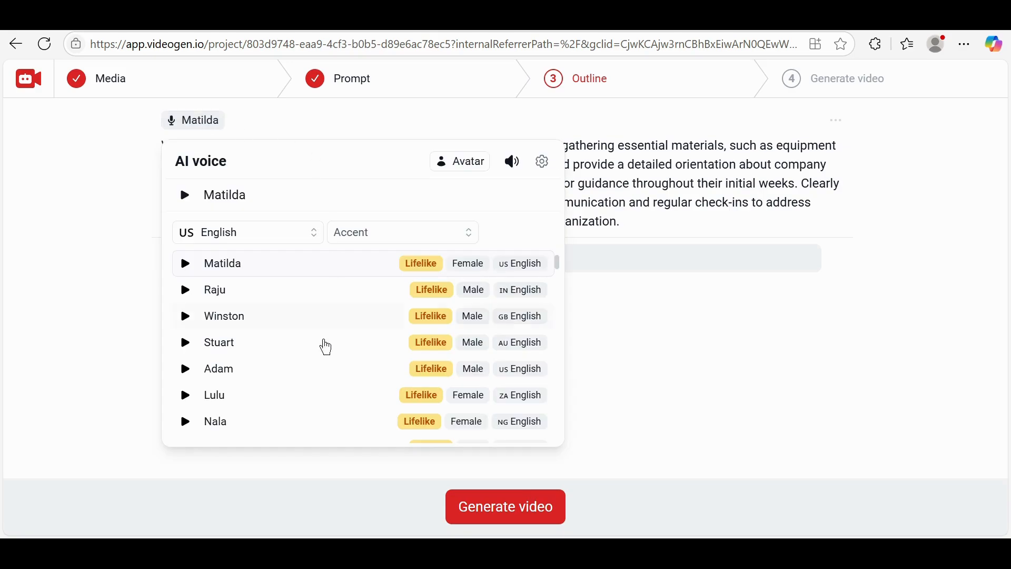
pyautogui.scroll(-3)
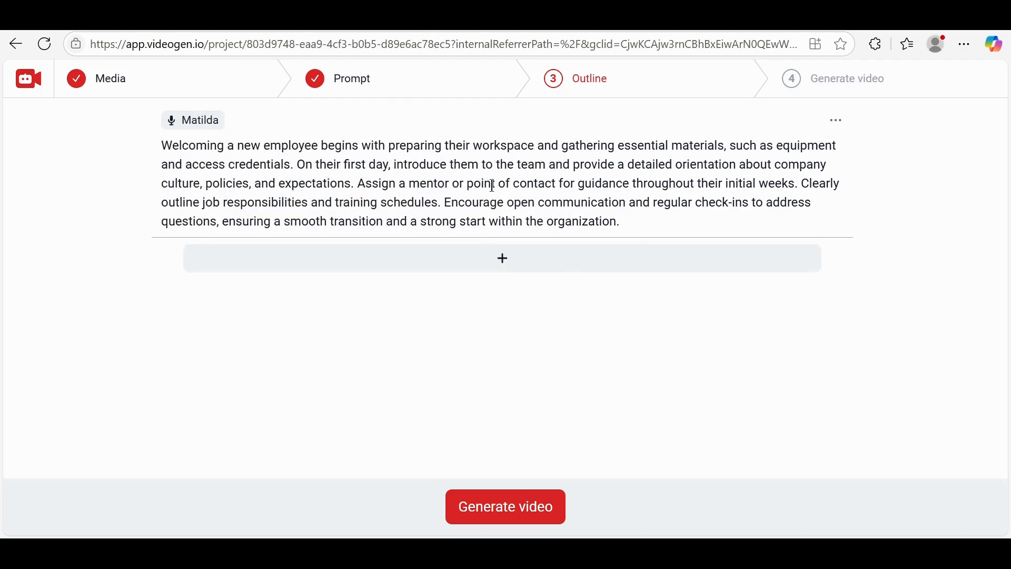
pyautogui.moveTo(505, 506)
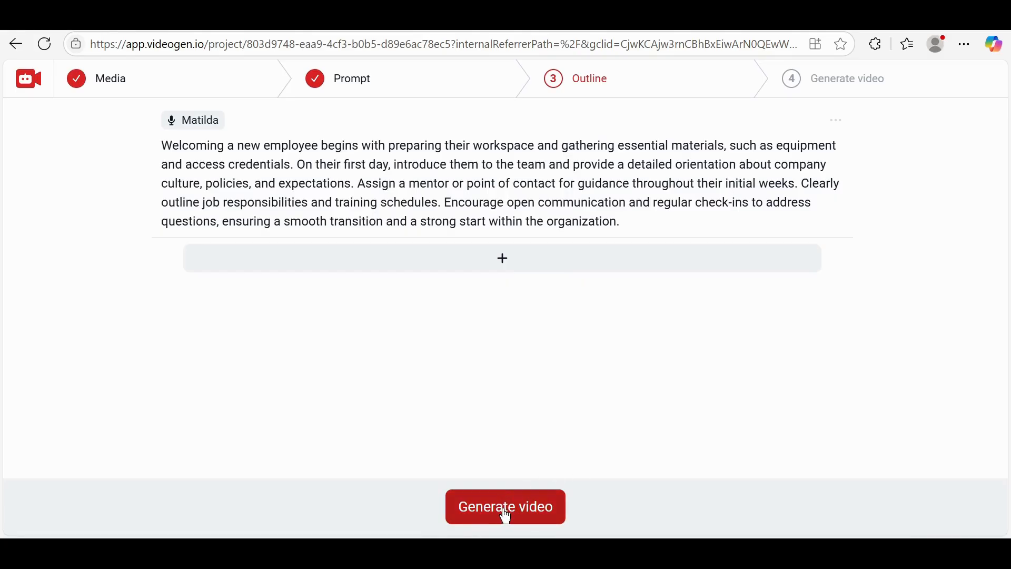
# - Generate the Employee Onboarding video and bring up its Share export panel
pyautogui.click(505, 506)
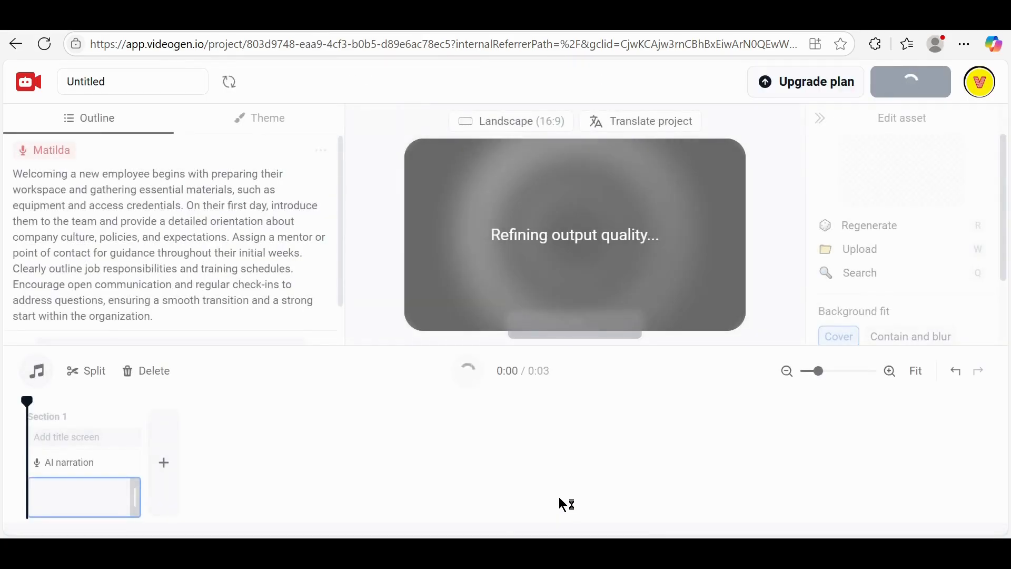
pyautogui.click(910, 81)
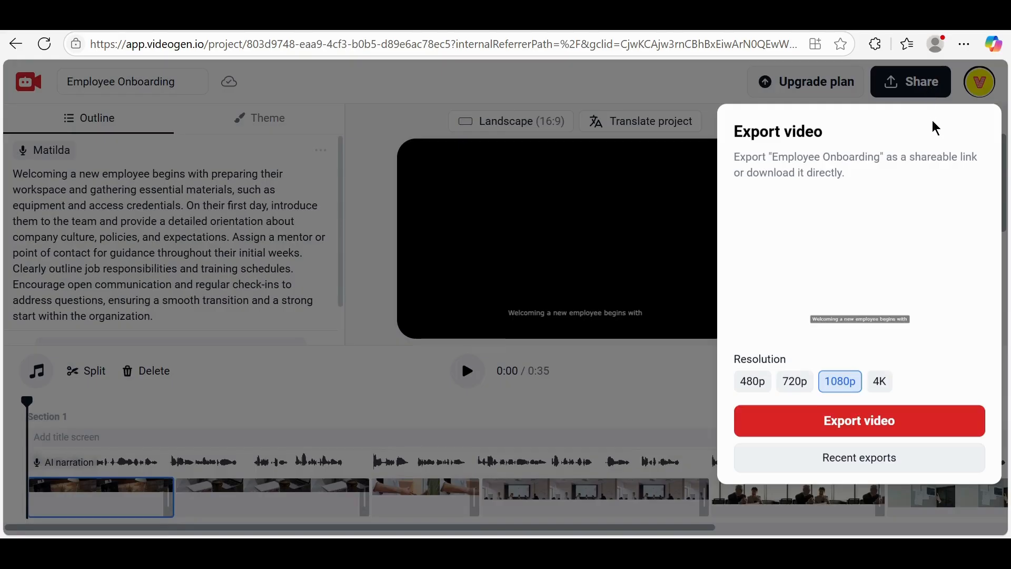
pyautogui.moveTo(870, 404)
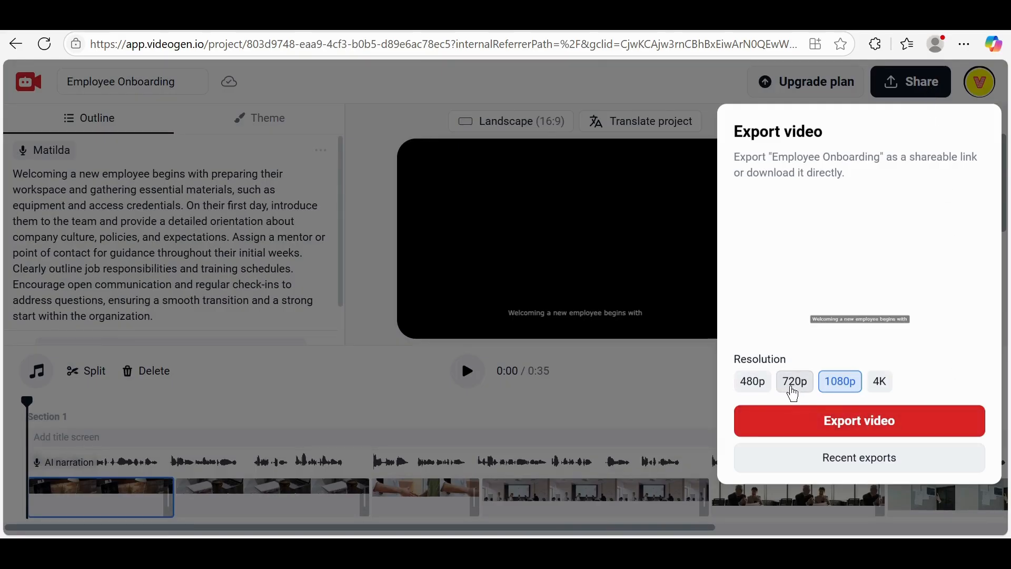
pyautogui.moveTo(858, 420)
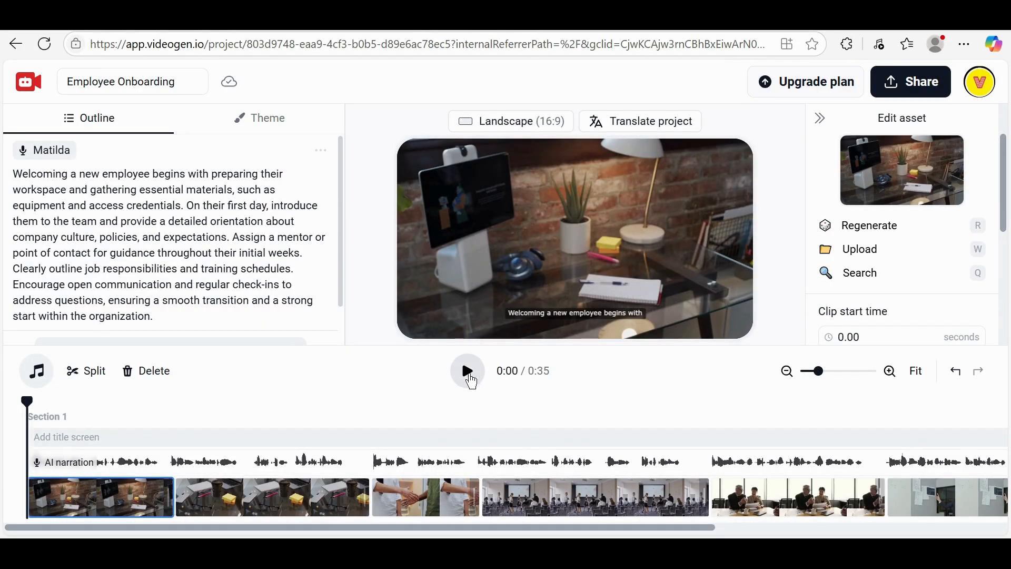
# - Play the first few seconds of the generated video, then pause it
pyautogui.click(467, 370)
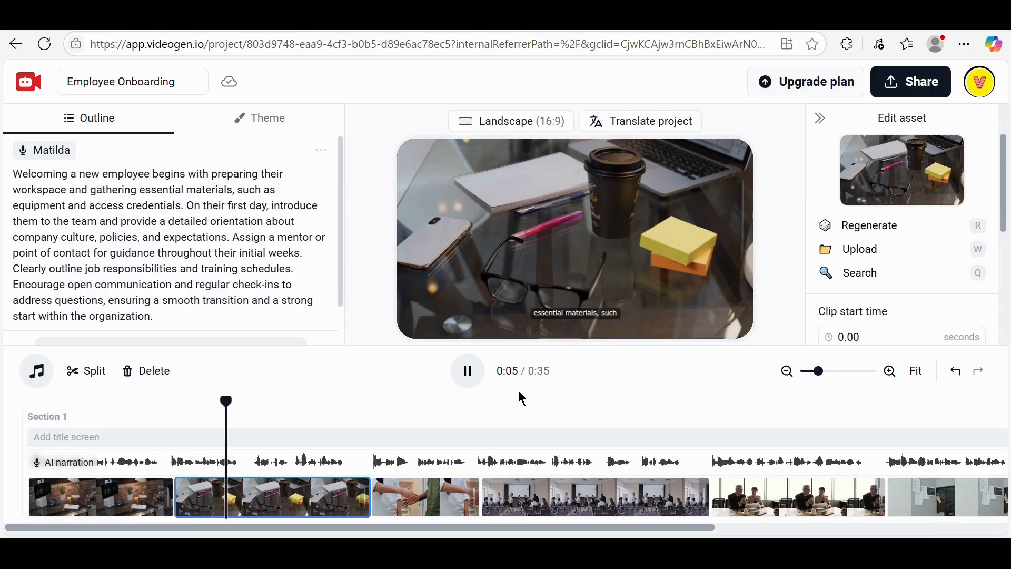
pyautogui.click(467, 370)
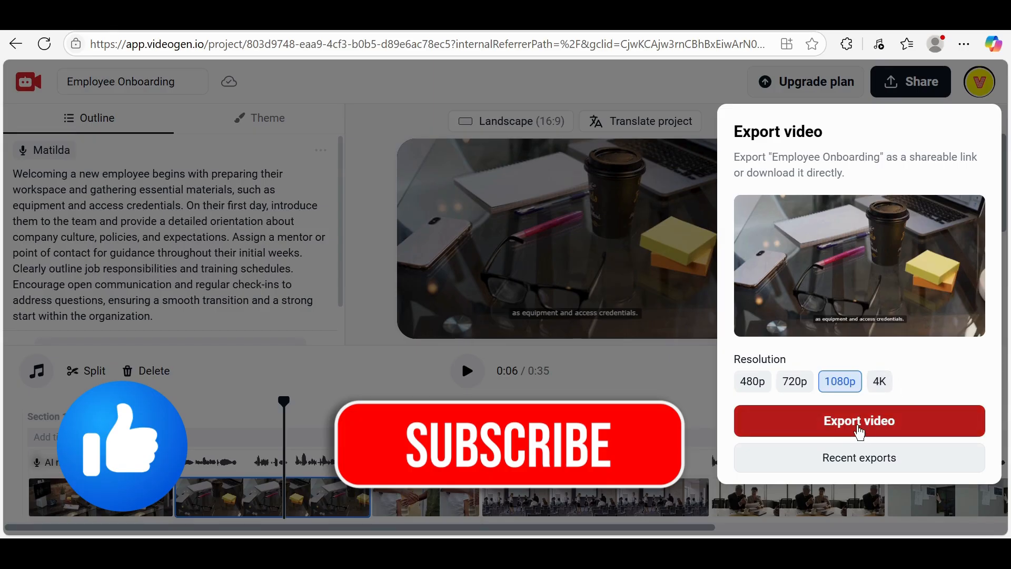
pyautogui.moveTo(828, 431)
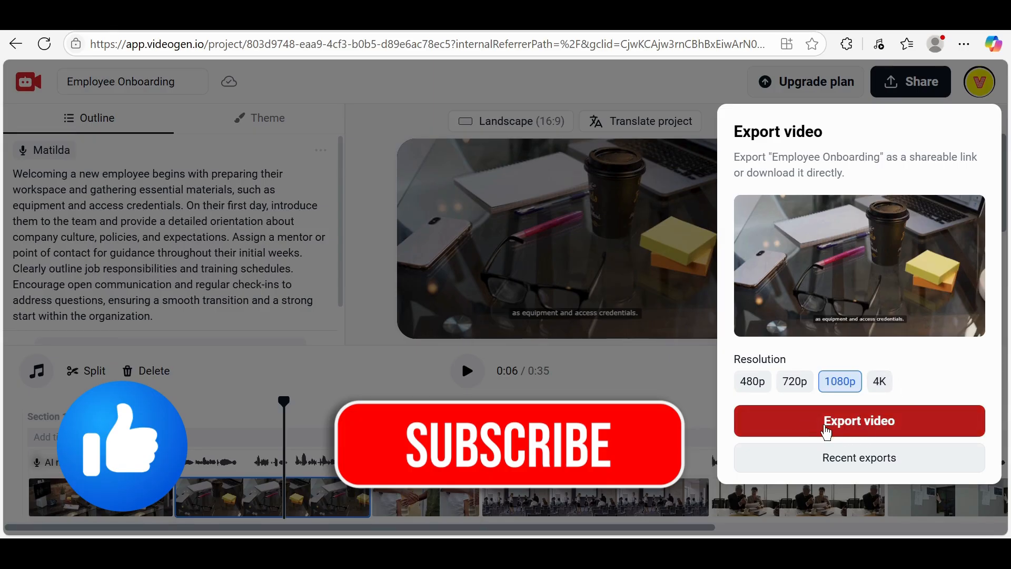